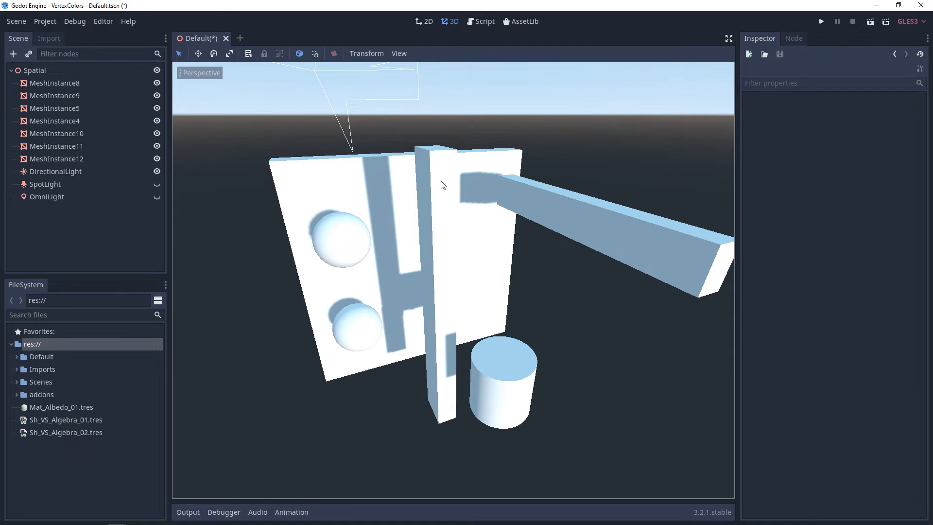
mouse_move(567, 285)
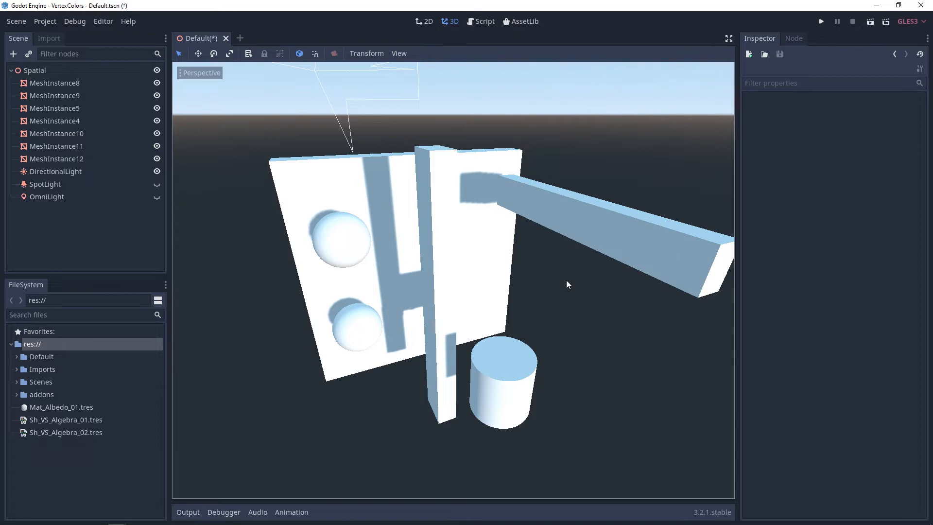
mouse_move(550, 303)
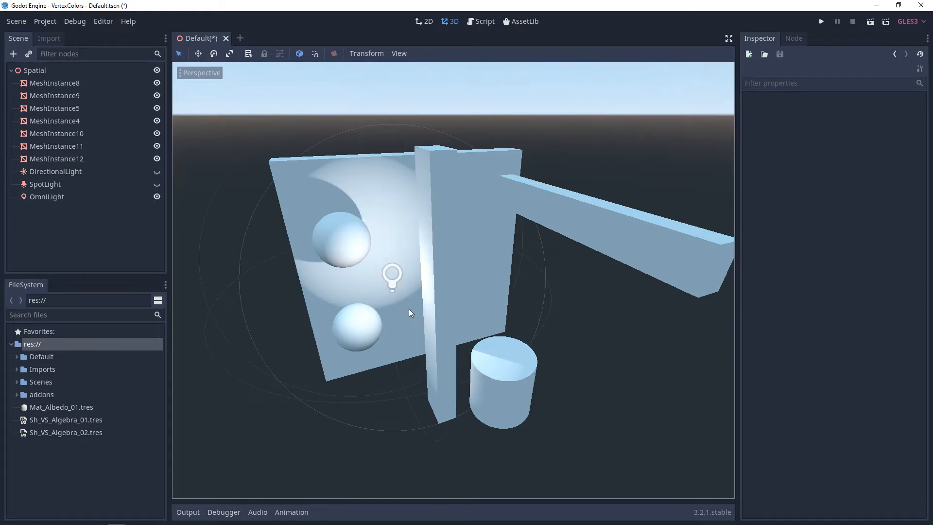
- Select the SpotLight, DirectionalLight and OmniLight nodes in turn, ending on the DirectionalLight's properties
left_click(46, 184)
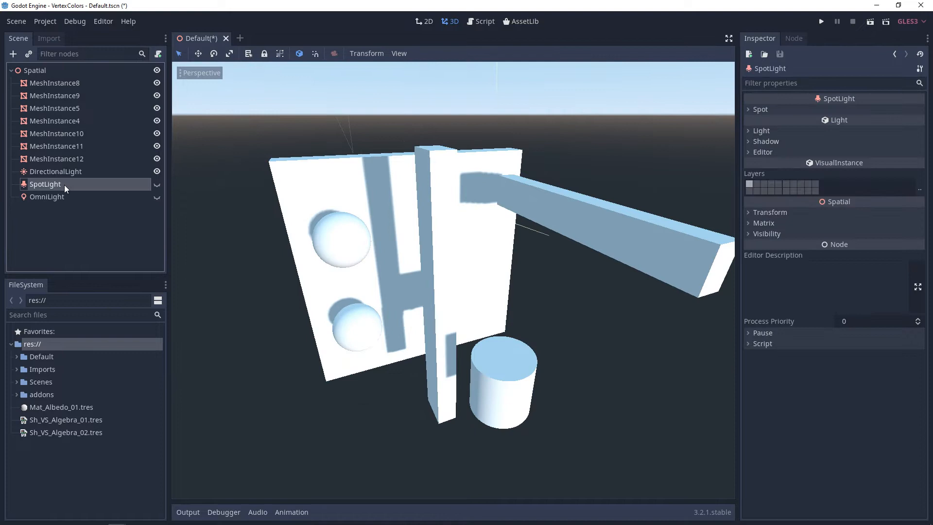
left_click(56, 171)
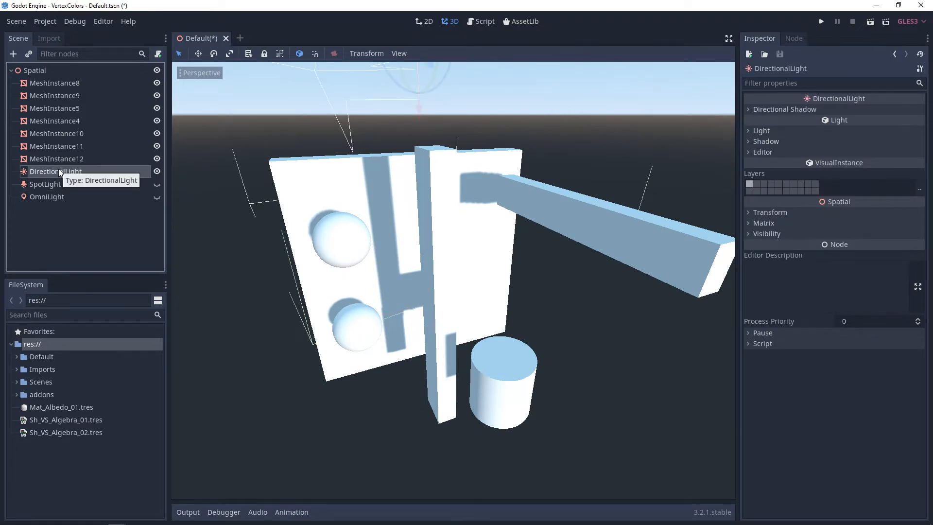
mouse_move(107, 215)
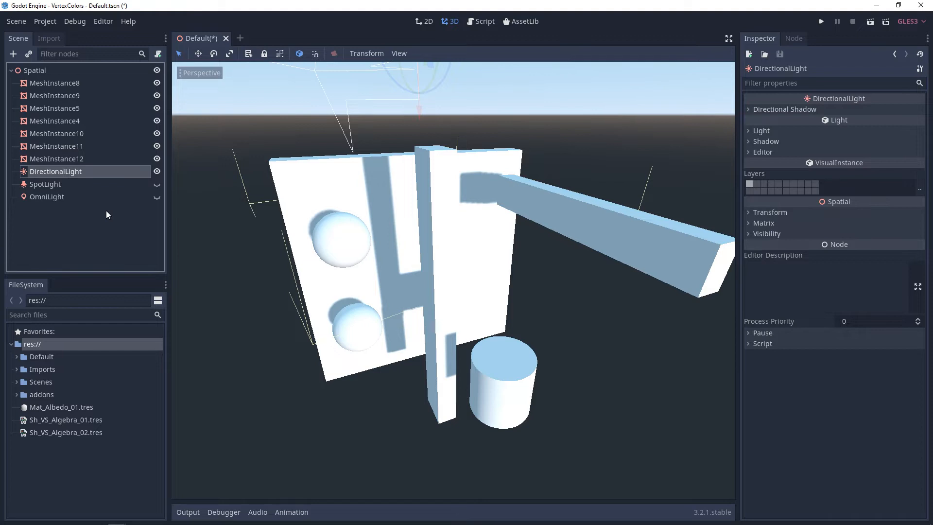
mouse_move(59, 188)
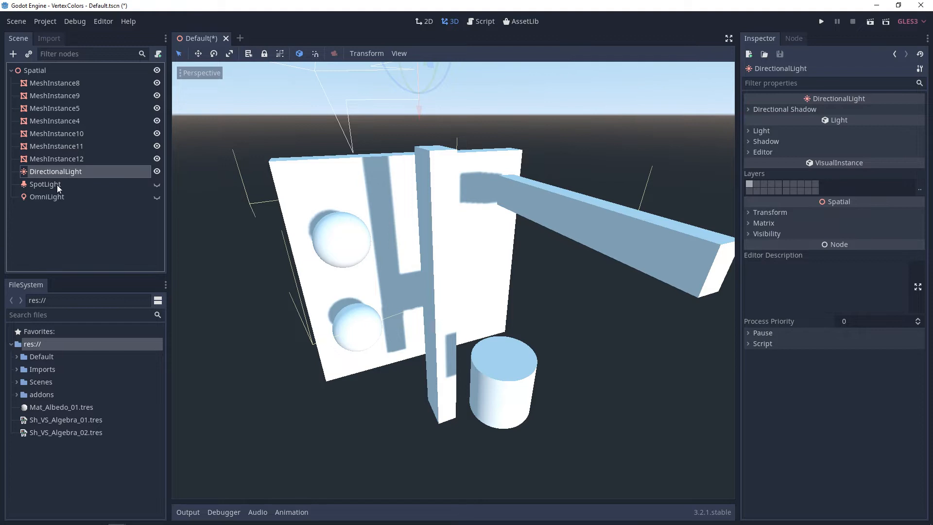
left_click(47, 196)
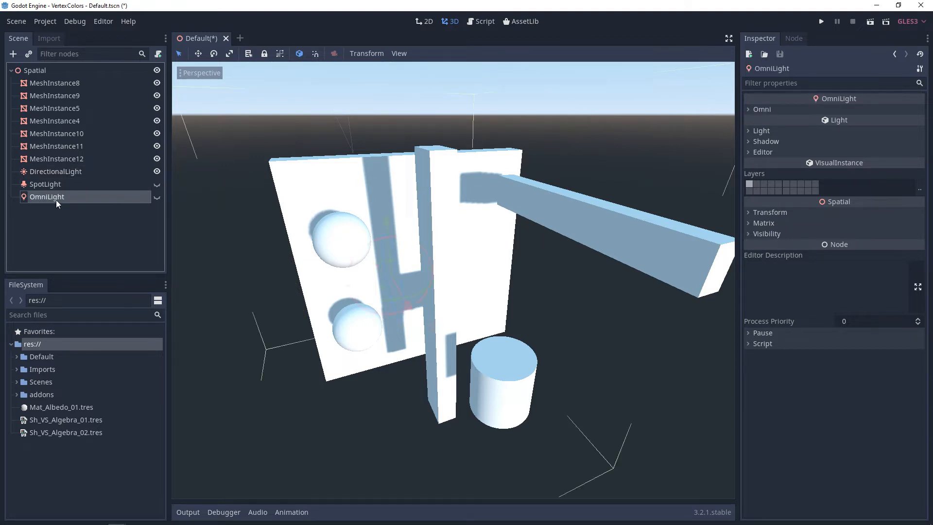
left_click(55, 171)
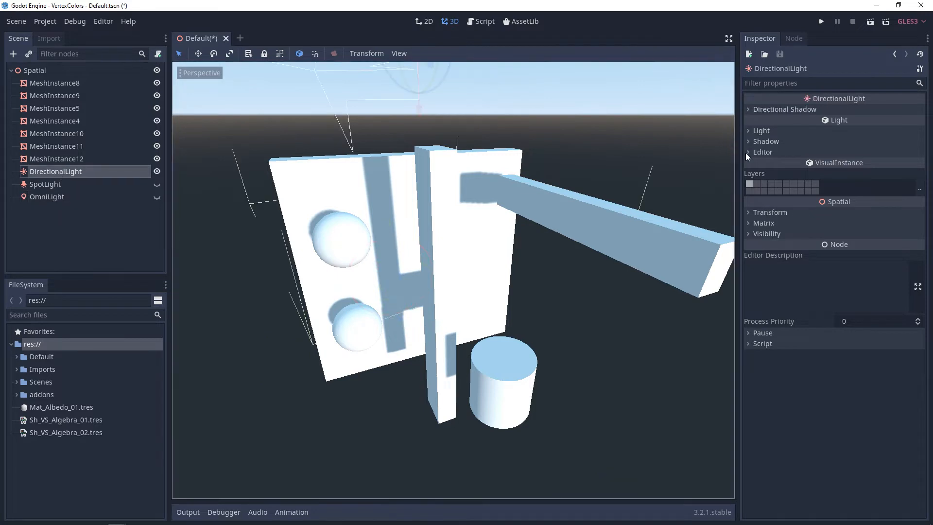
left_click(763, 151)
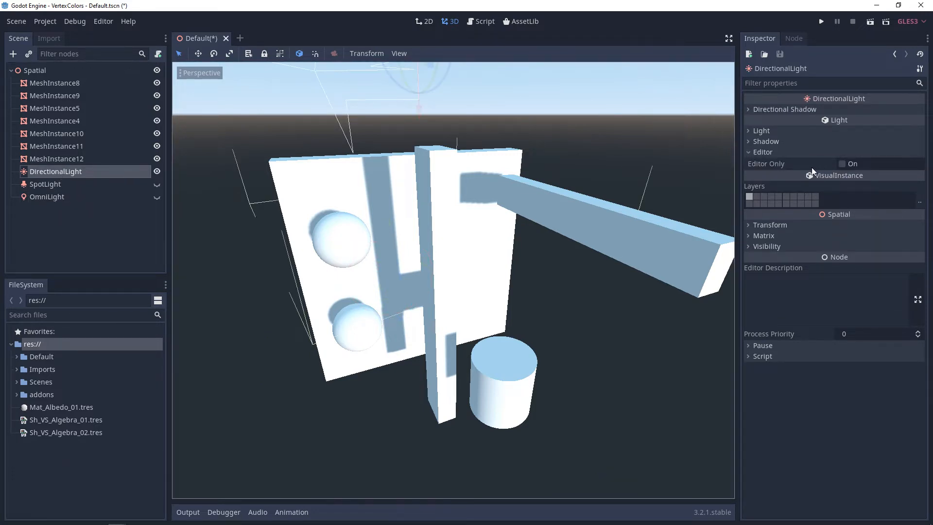
mouse_move(811, 169)
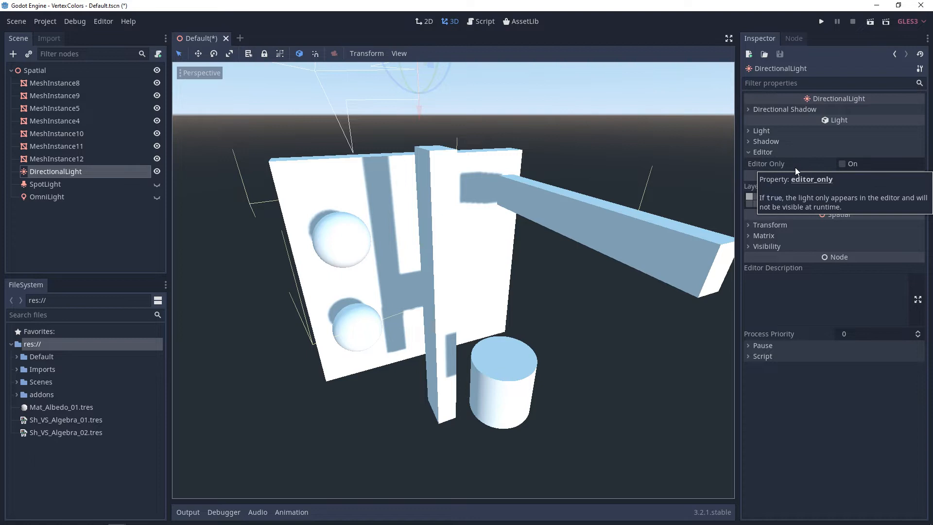
mouse_move(768, 166)
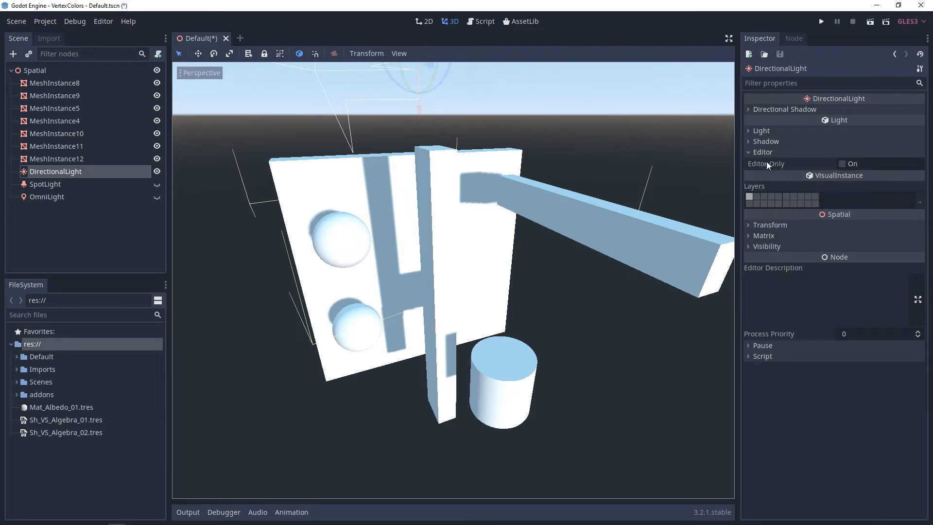
left_click(767, 141)
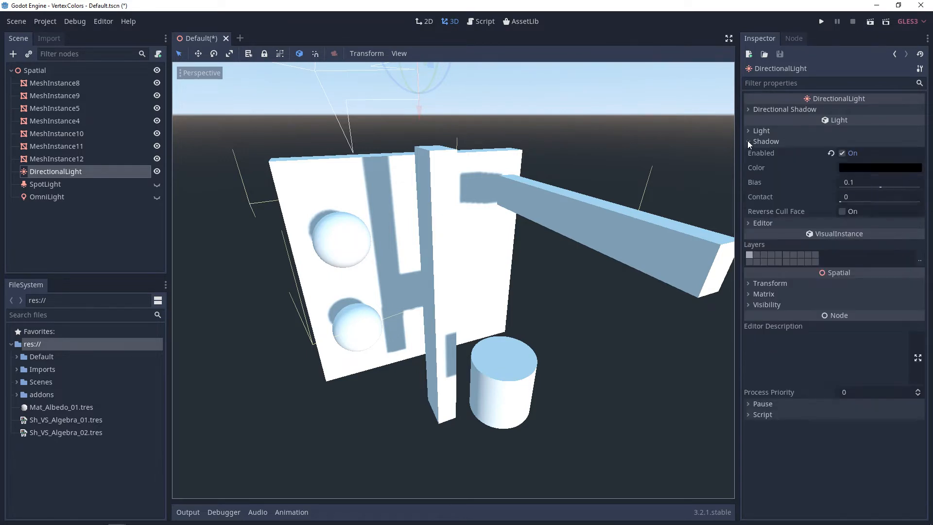
mouse_move(798, 161)
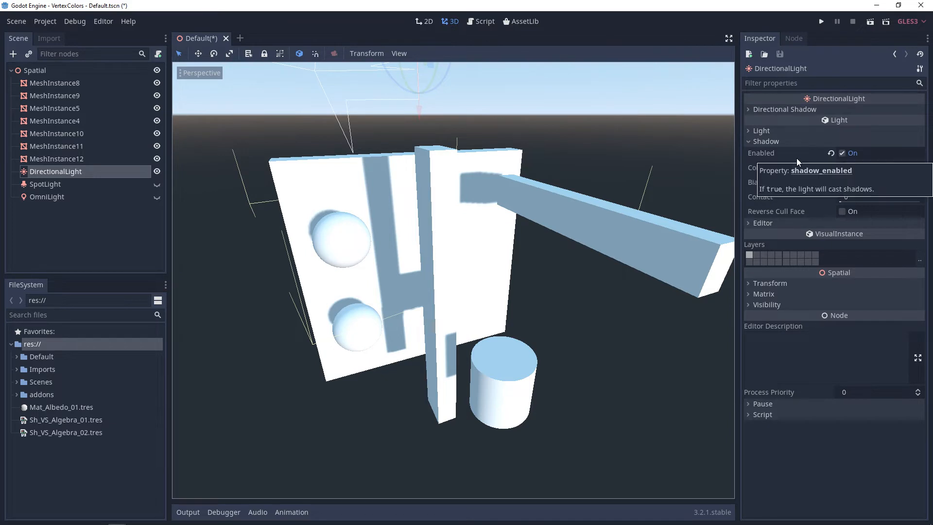
mouse_move(861, 171)
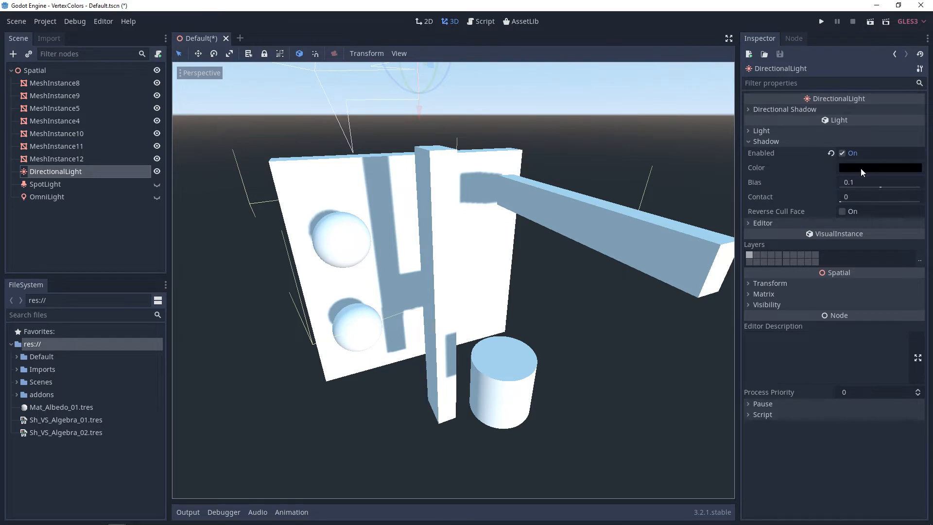
left_click(767, 141)
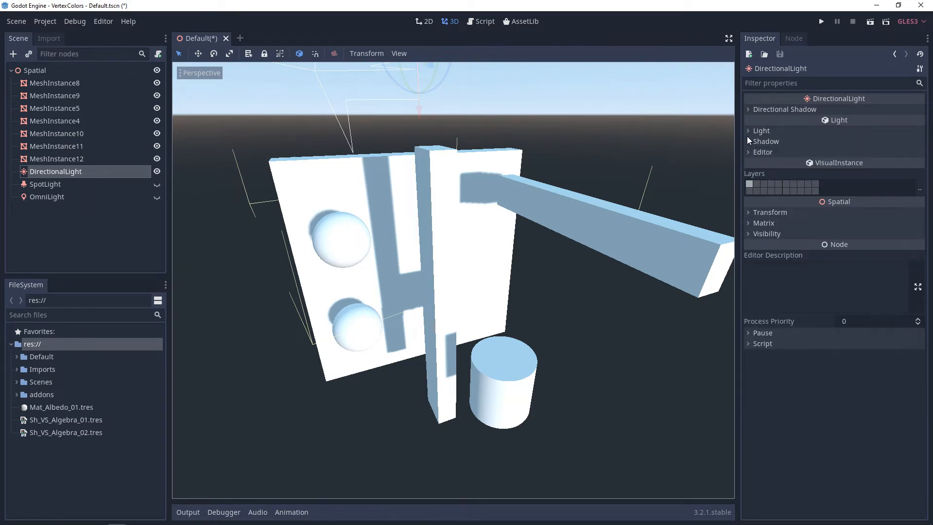
left_click(760, 130)
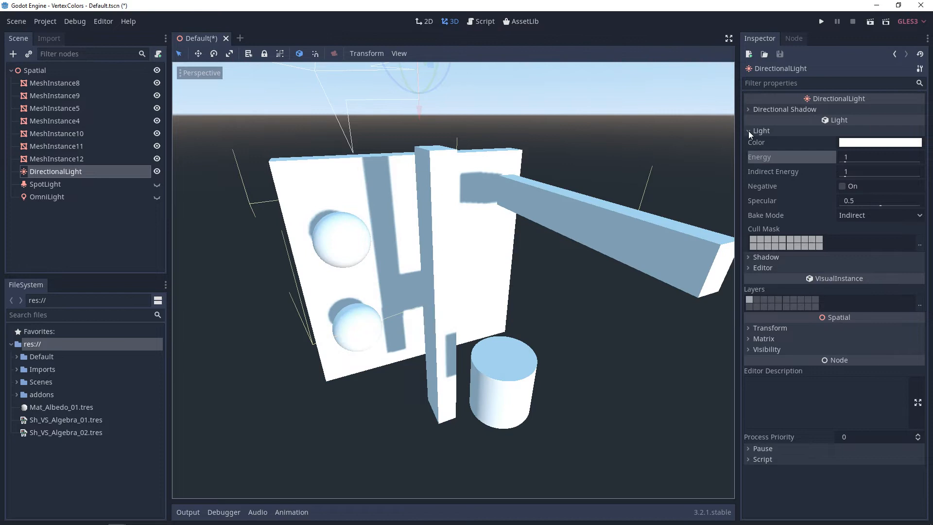
left_click(749, 130)
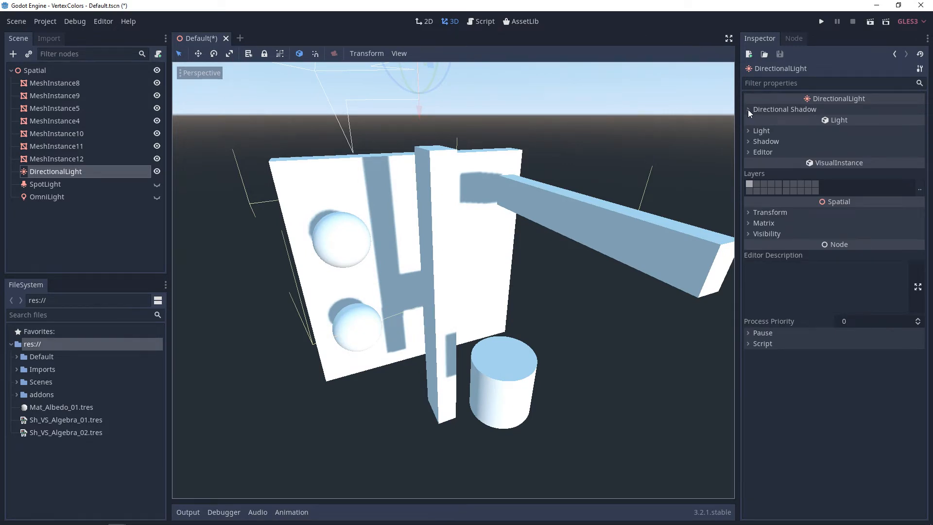
- Try the Directional Shadow mode as Orthogonal and PSSM 2 Splits, then return it to PSSM 4 Splits
left_click(748, 110)
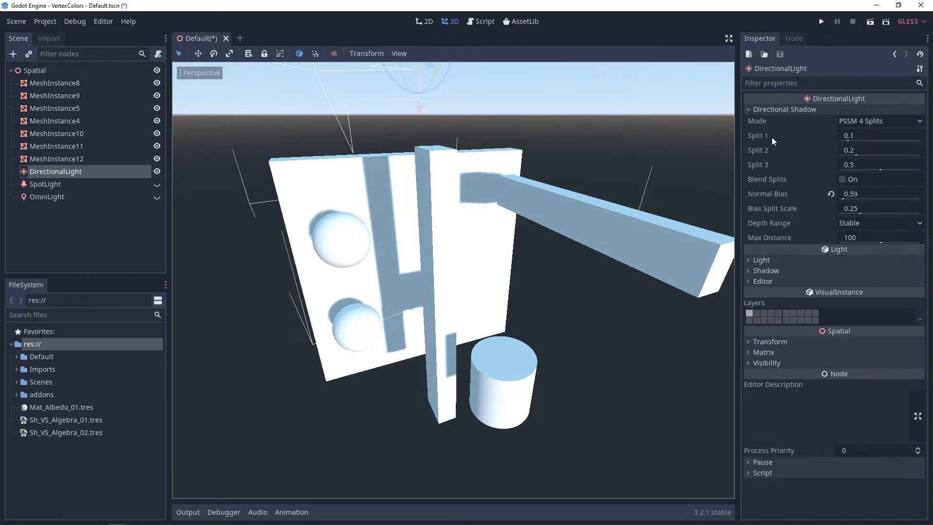
mouse_move(760, 139)
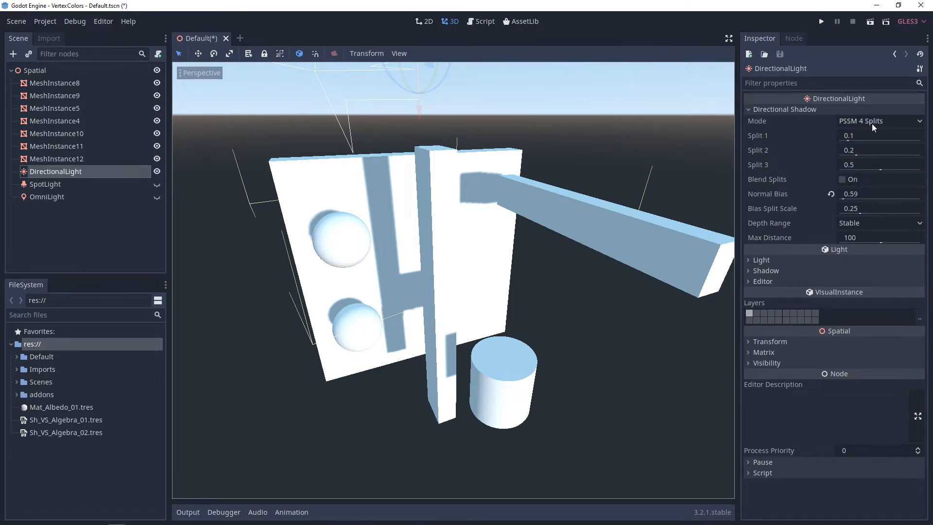
left_click(880, 120)
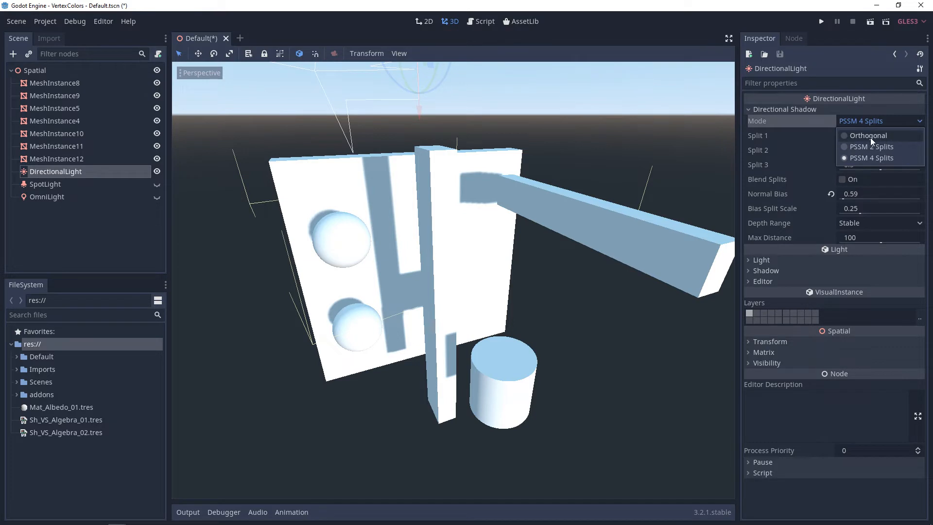
left_click(872, 135)
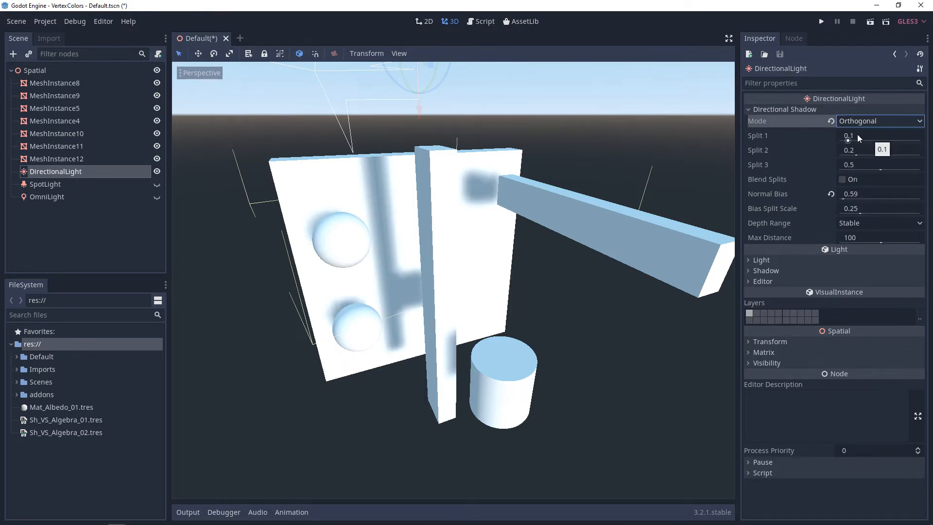
left_click(880, 120)
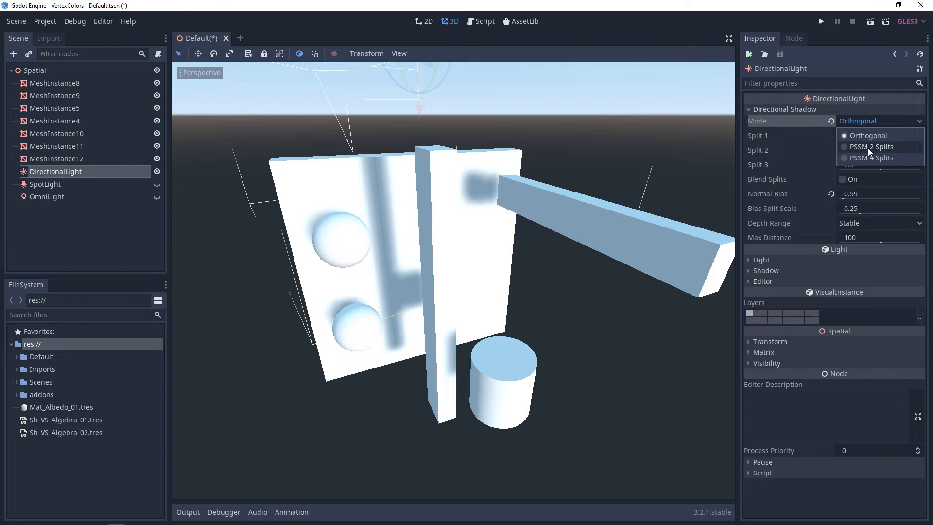
left_click(871, 147)
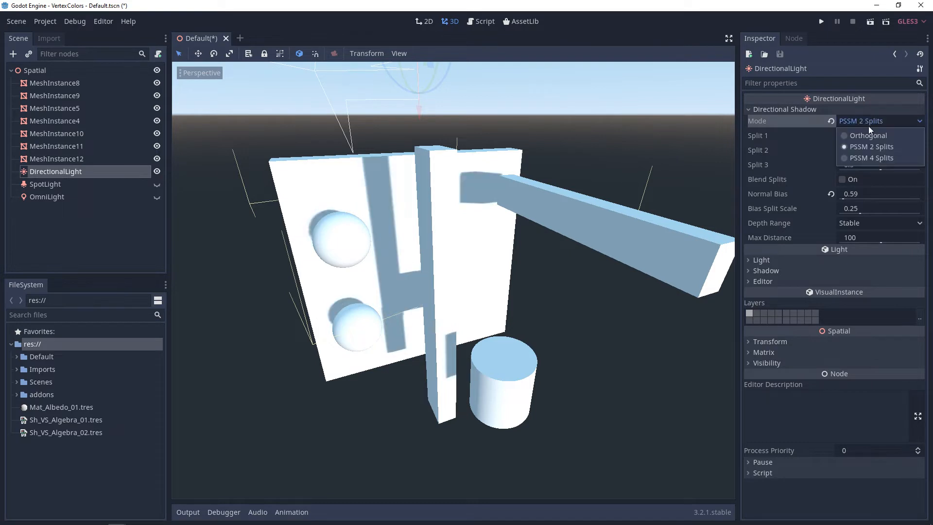
left_click(869, 157)
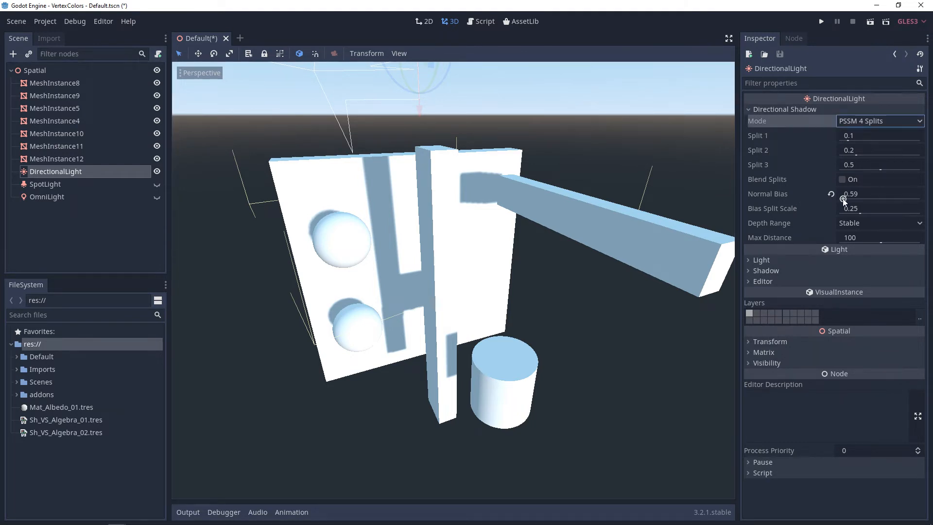
mouse_move(807, 213)
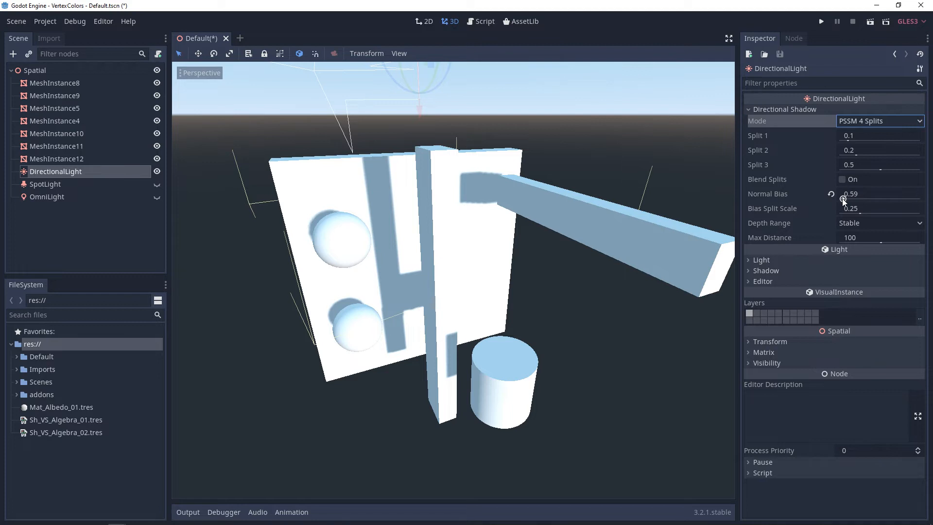
mouse_move(774, 243)
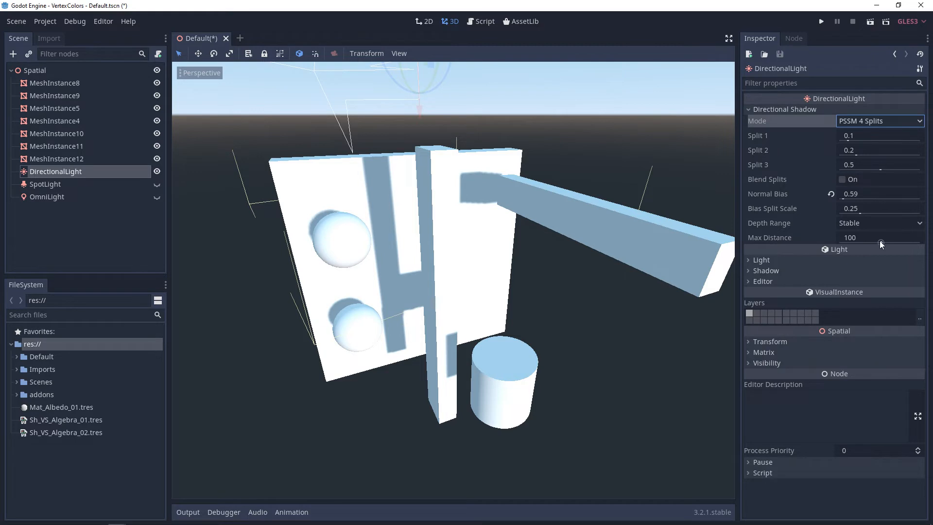
mouse_move(881, 244)
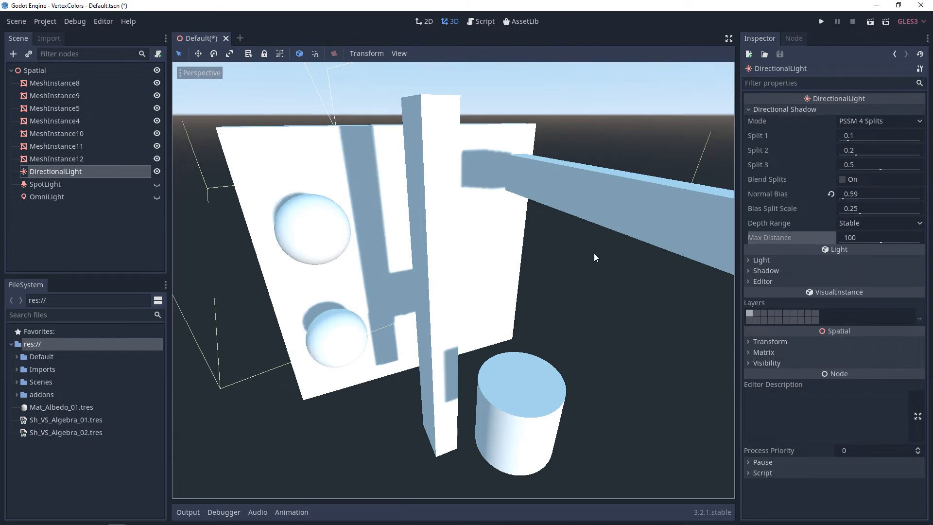
- Hide the DirectionalLight in the Scene dock so its shadows disappear
left_click(156, 184)
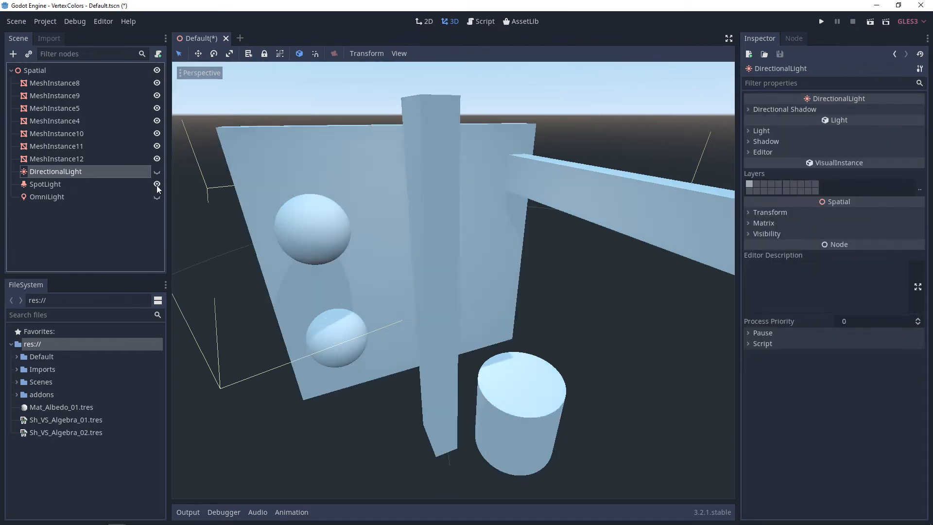
- Switch on the SpotLight to light the scene and collapse its Spot section in the Inspector
left_click(45, 183)
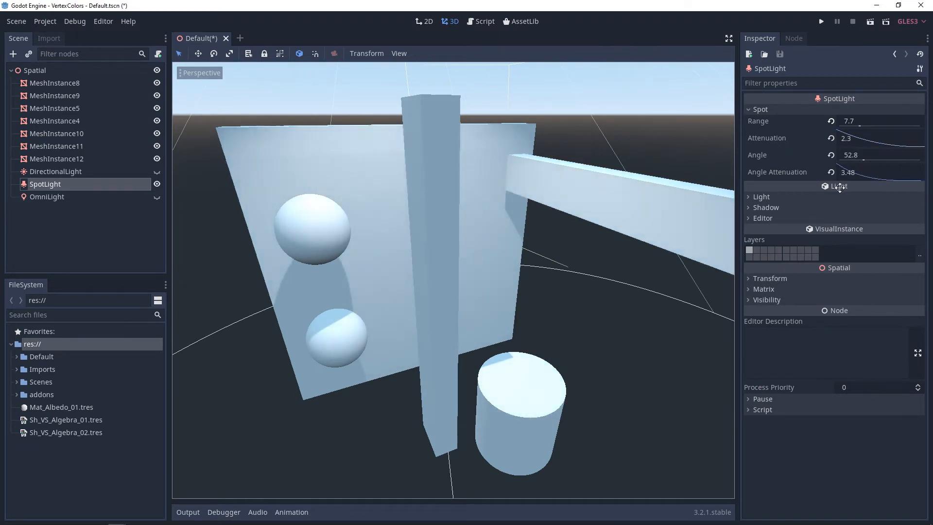
left_click(760, 109)
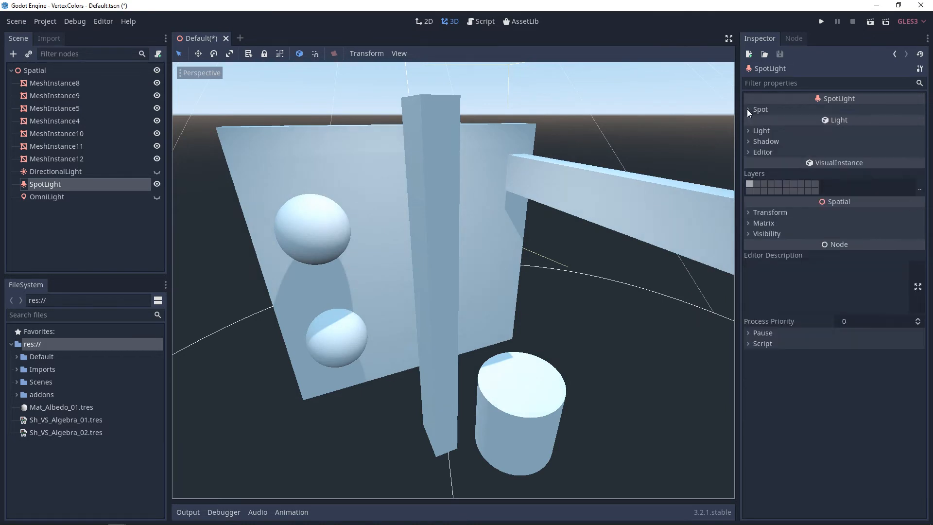
- On the OmniLight, try Dual Paraboloid shadow mode and revert it to Cube
left_click(46, 196)
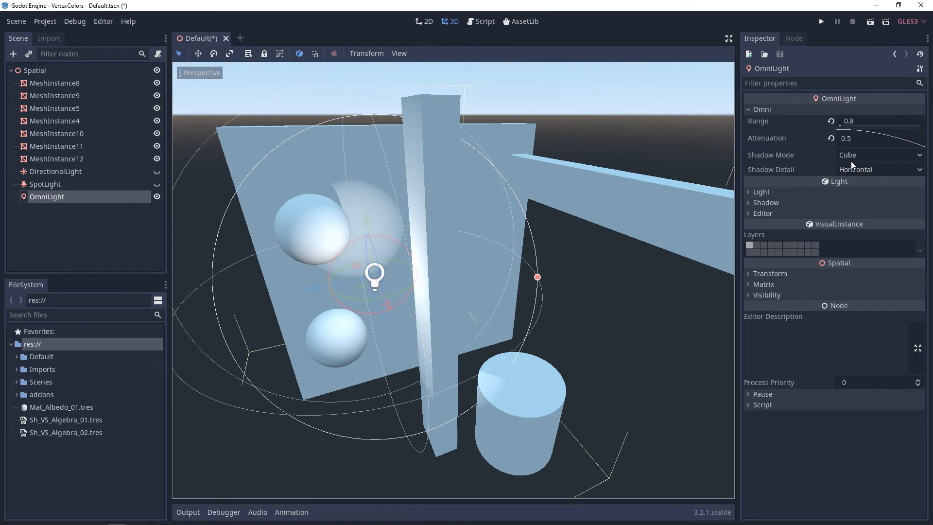
left_click(880, 154)
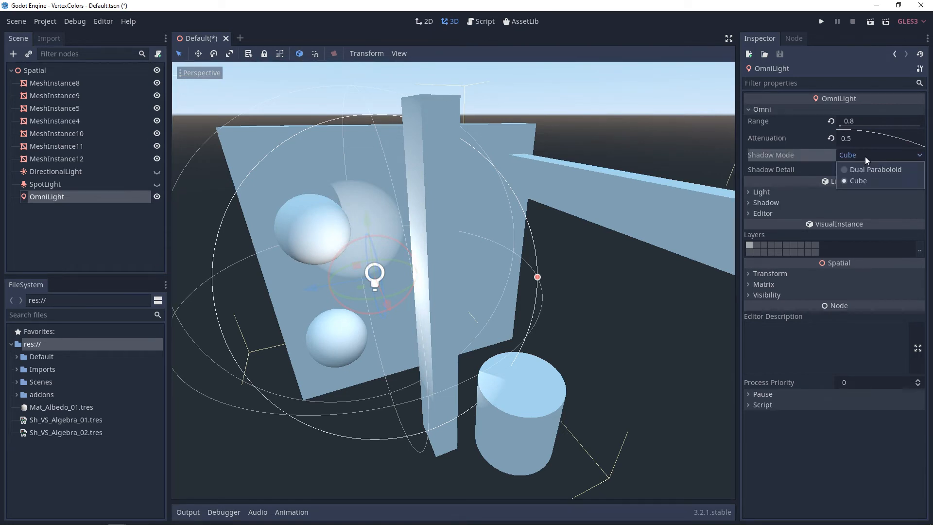
mouse_move(879, 172)
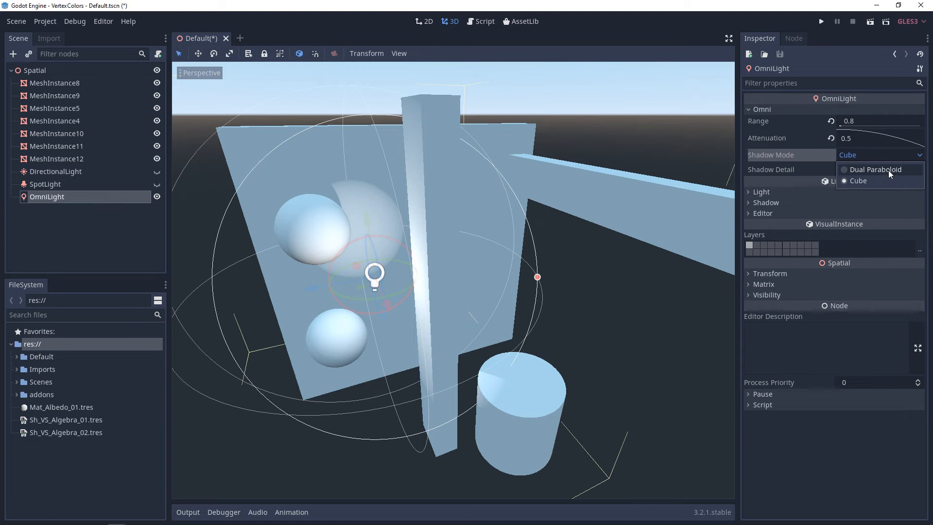
left_click(873, 169)
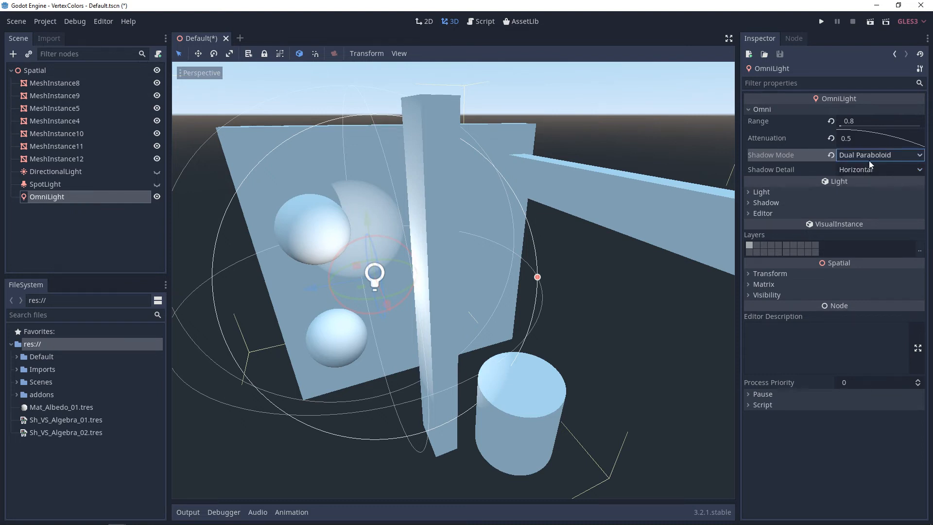
left_click(880, 154)
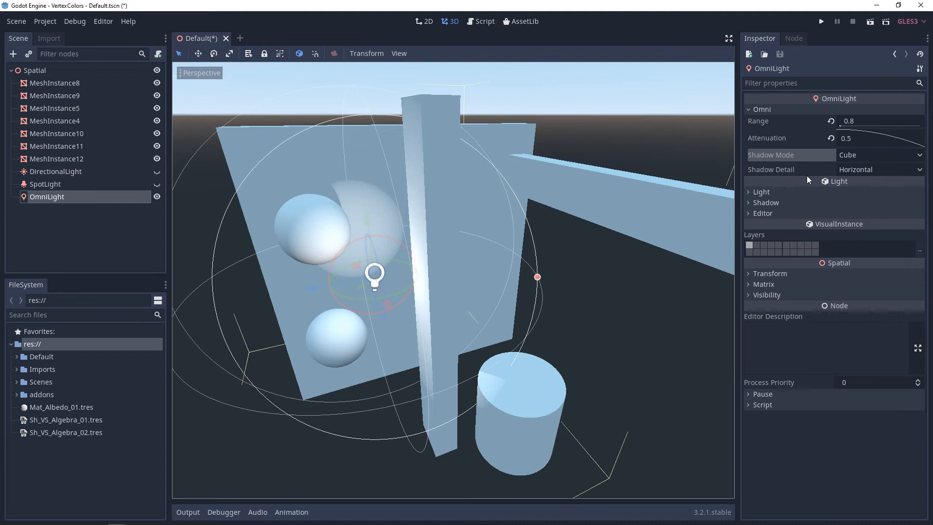
mouse_move(873, 176)
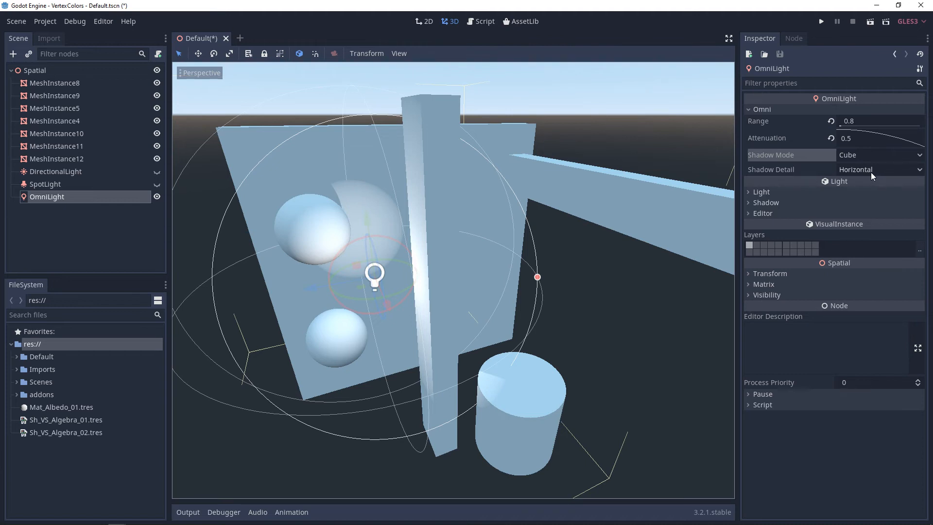
mouse_move(860, 174)
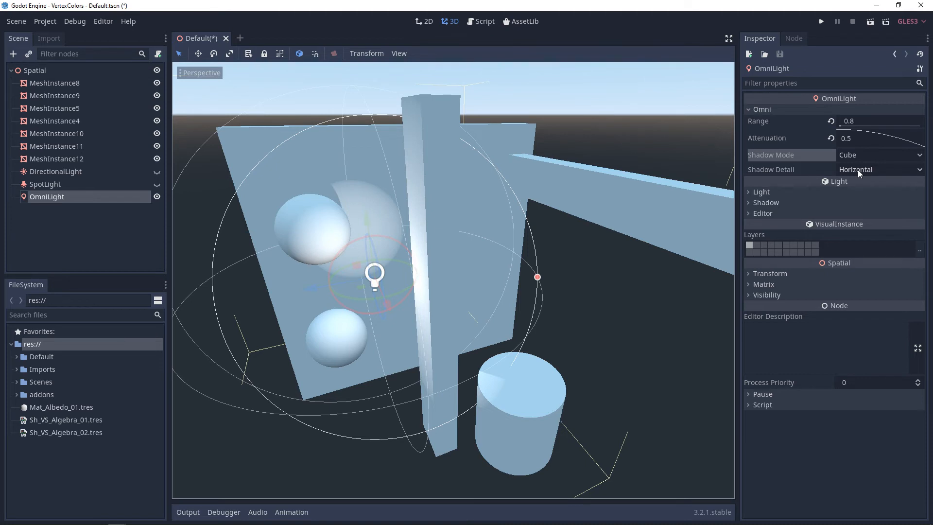
- Set the omni shadow detail to Vertical, restore Horizontal, and return to the SpotLight
left_click(881, 169)
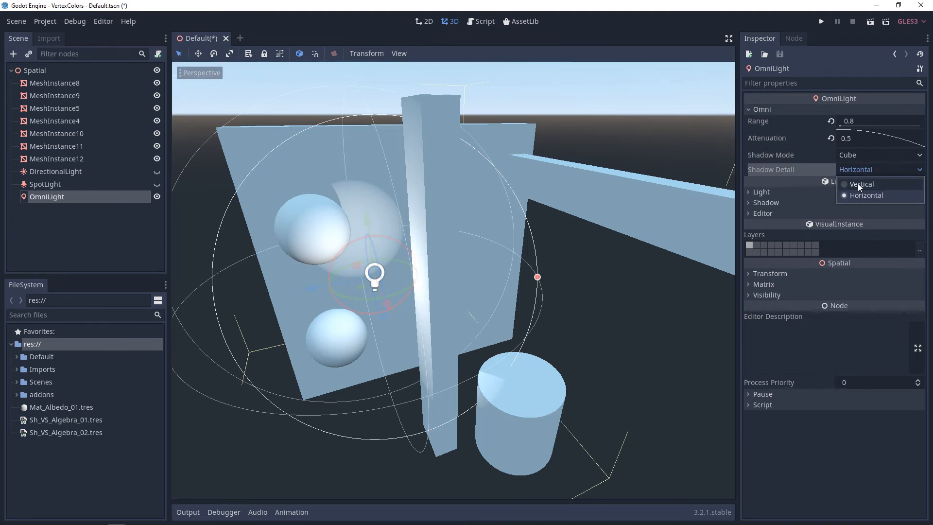
left_click(861, 183)
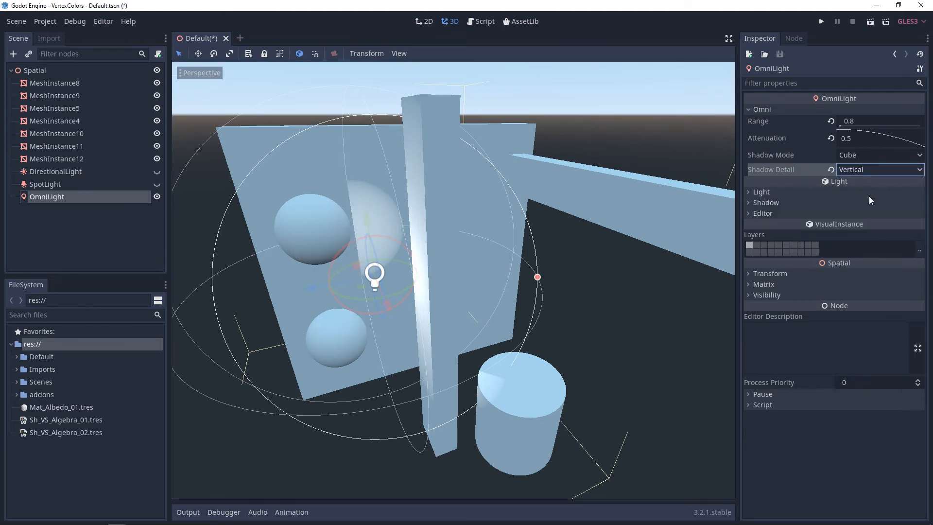
left_click(879, 169)
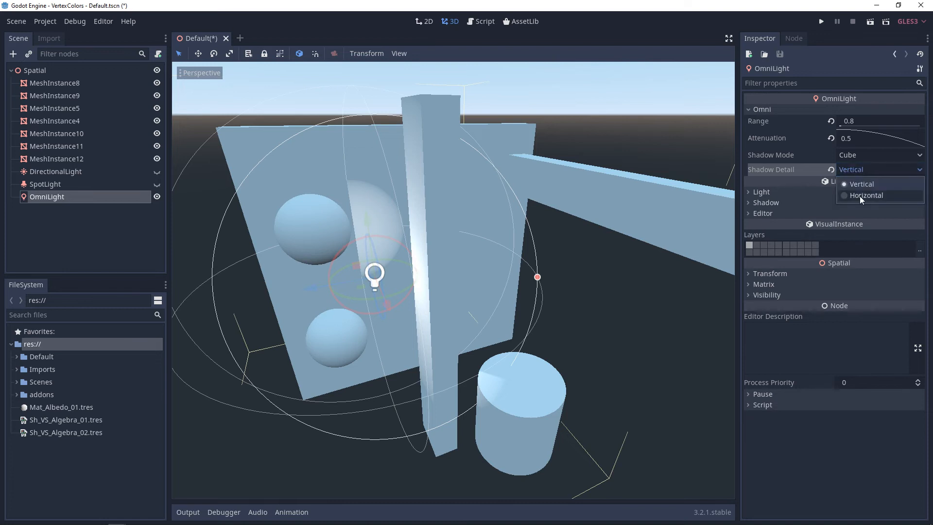
left_click(865, 195)
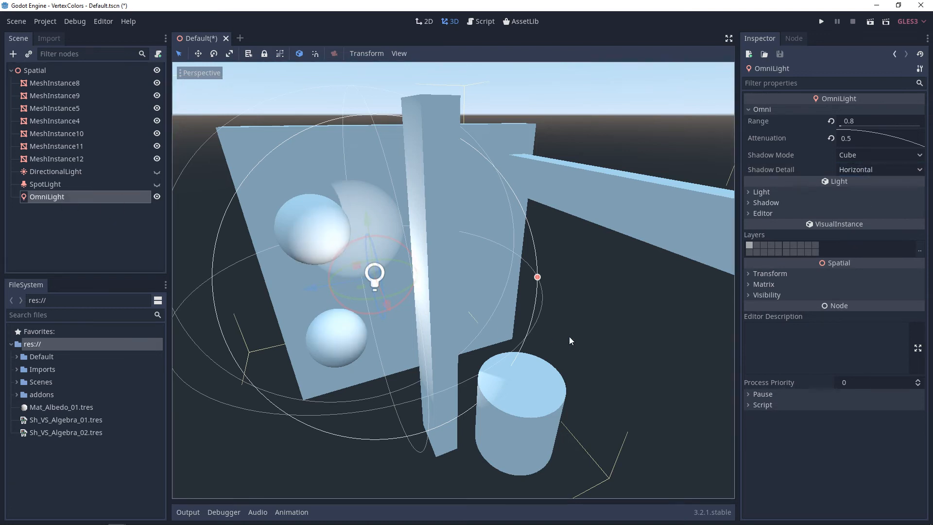
left_click(46, 184)
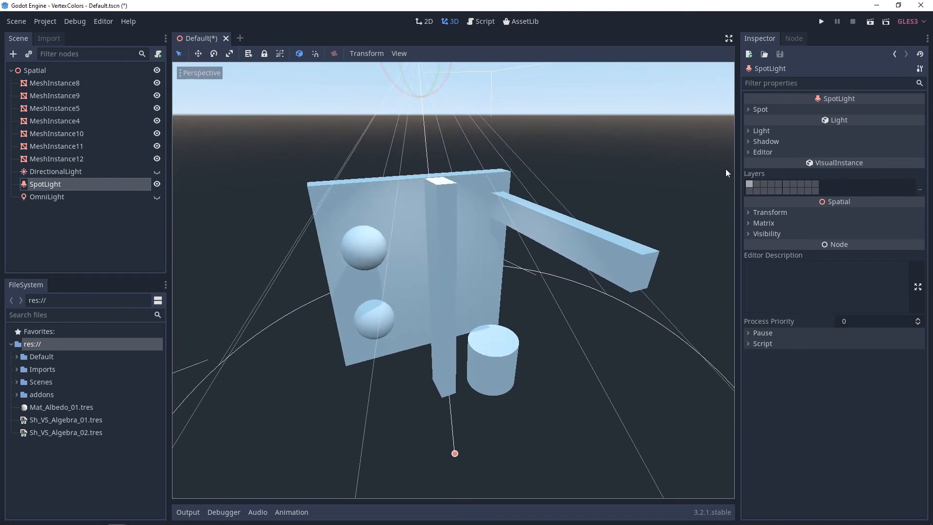
- Inspect the SpotLight's Light layers, then switch to the DirectionalLight for sharp wall shadows
left_click(760, 130)
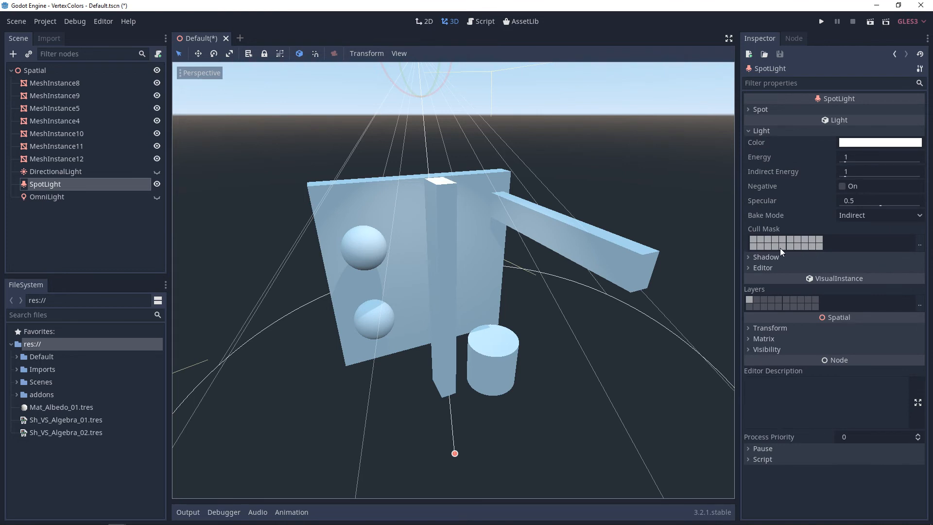
mouse_move(765, 296)
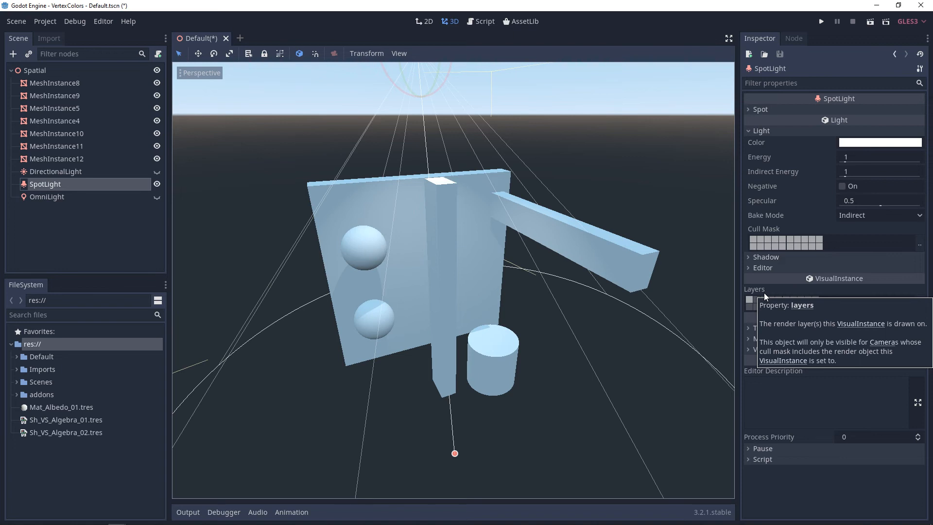
left_click(57, 171)
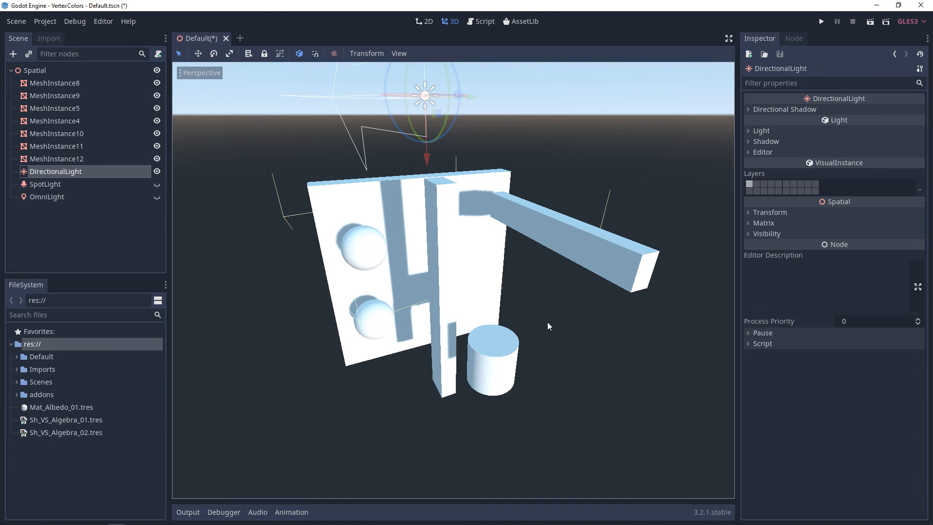
mouse_move(246, 187)
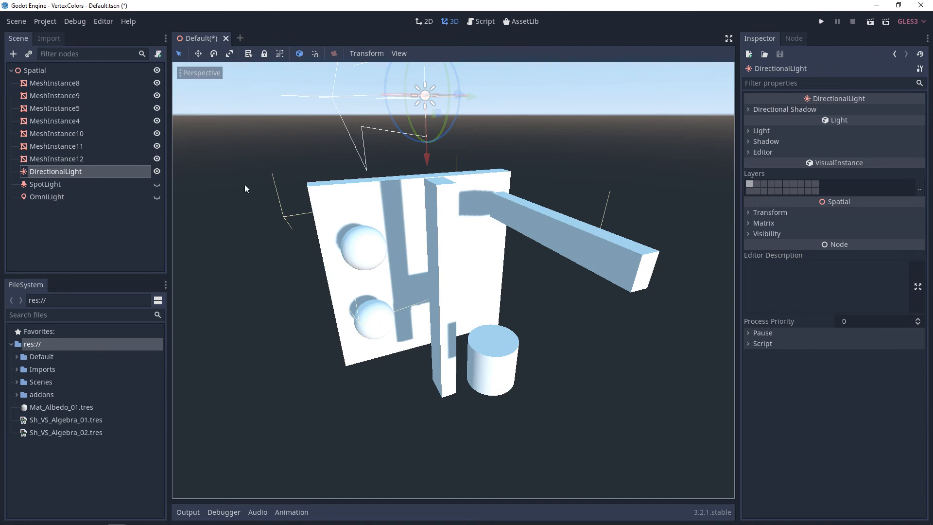
mouse_move(148, 96)
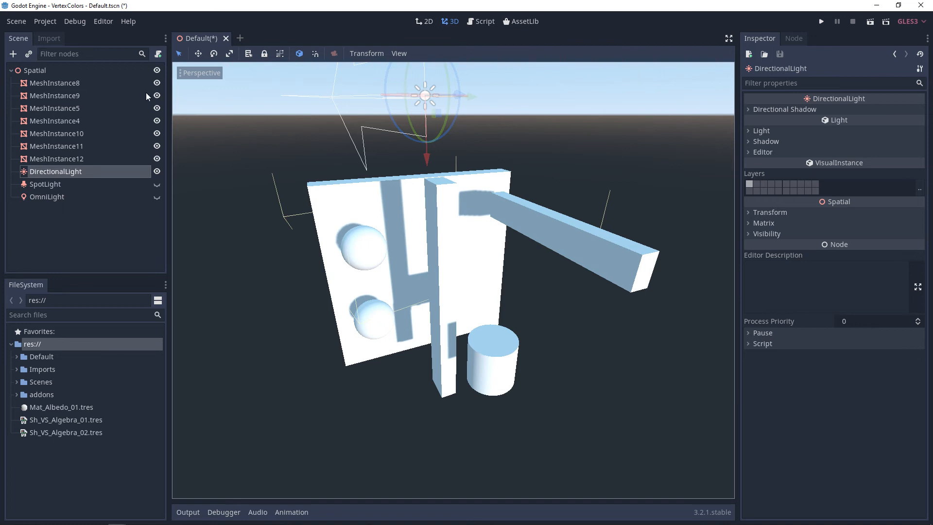
- Show Project Settings on Rendering > Quality with directional shadow size 8096 and shadow atlas settings
left_click(45, 21)
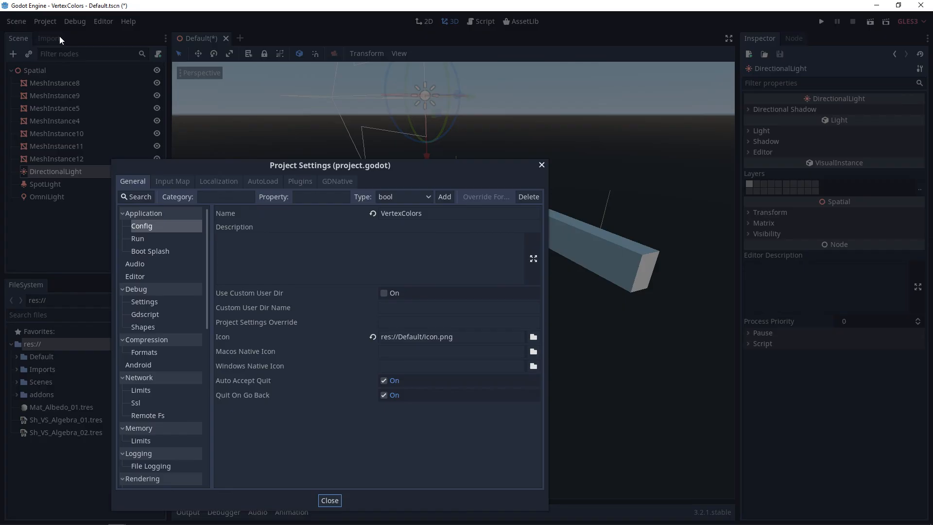
left_click_drag(330, 165, 352, 80)
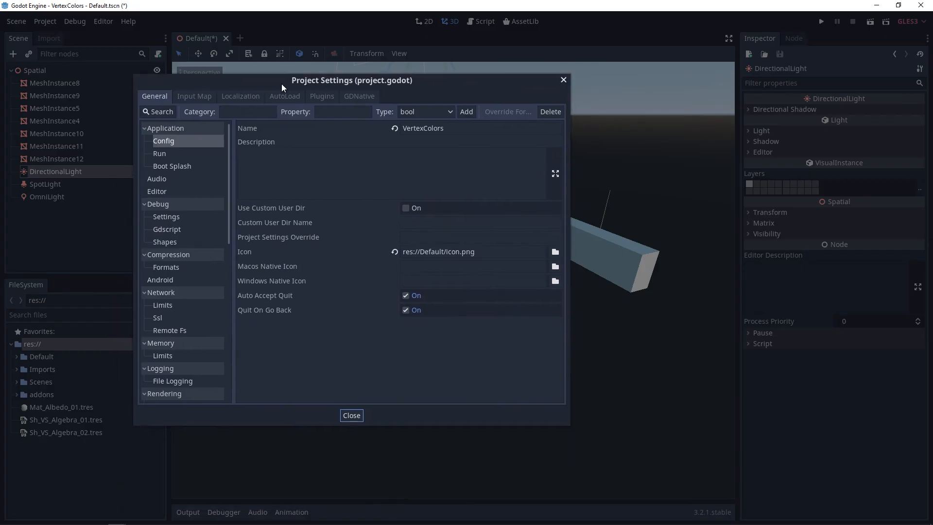
scroll("down", 3)
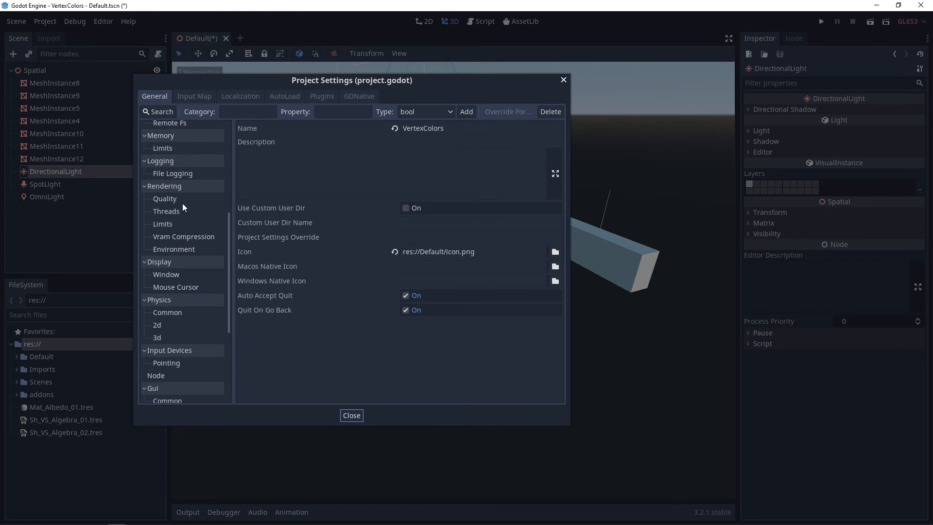
left_click(165, 198)
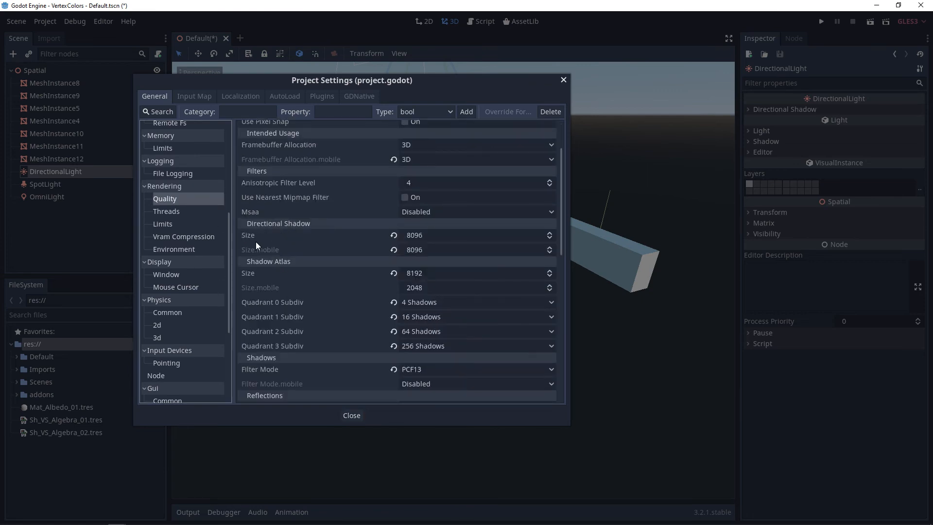
mouse_move(257, 245)
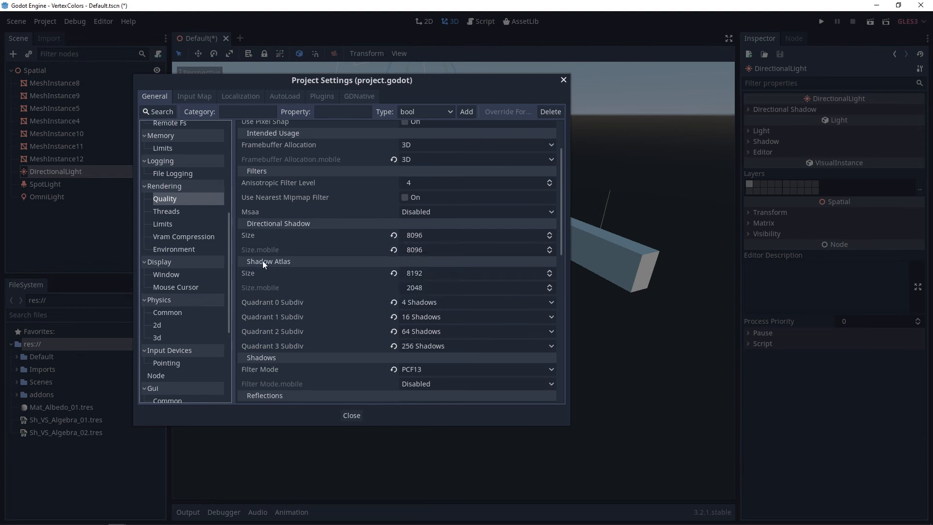
mouse_move(256, 275)
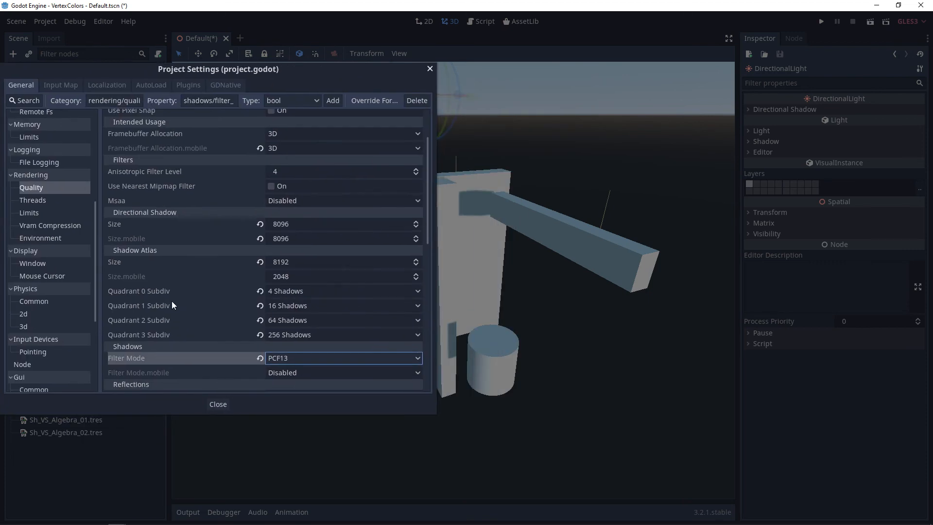
mouse_move(148, 363)
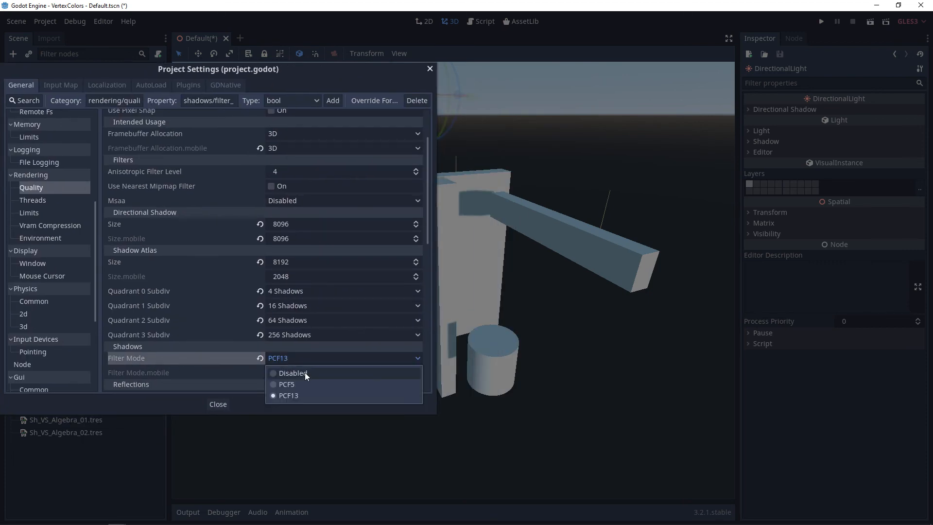
left_click(287, 384)
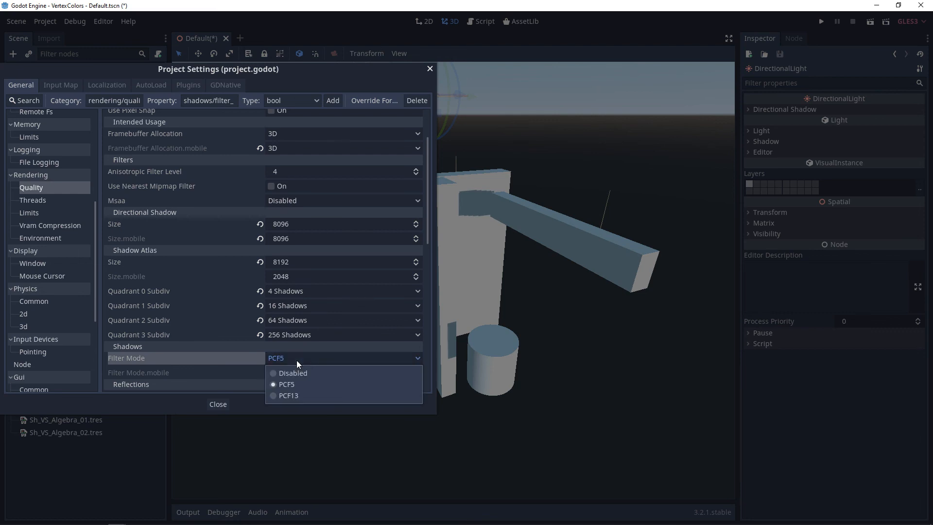
left_click(288, 396)
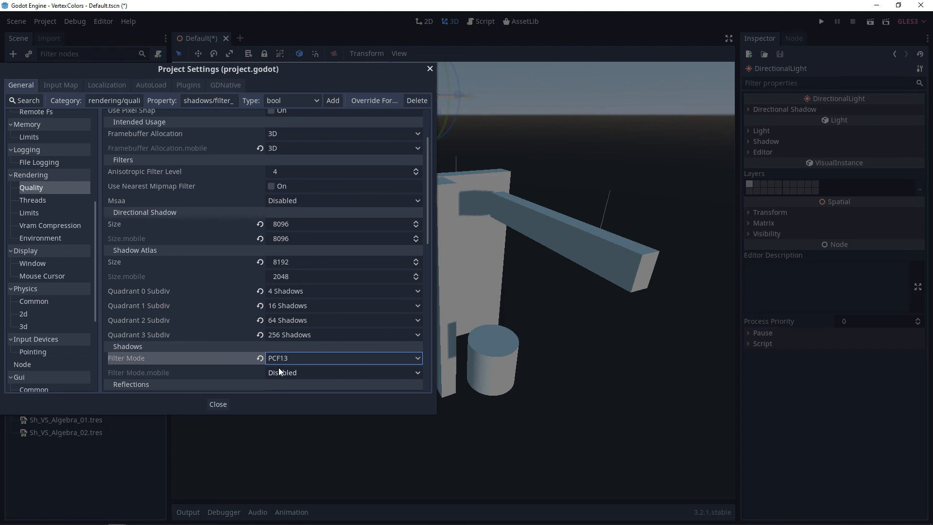
mouse_move(539, 183)
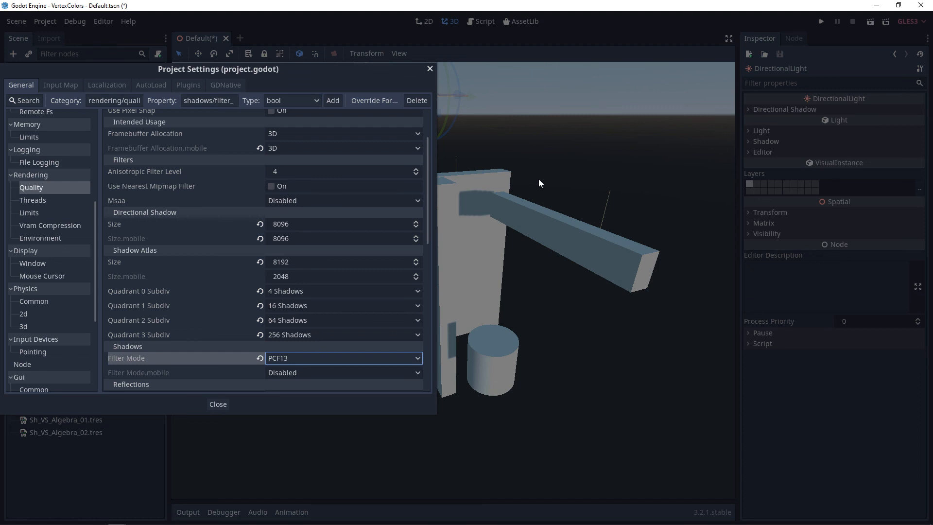